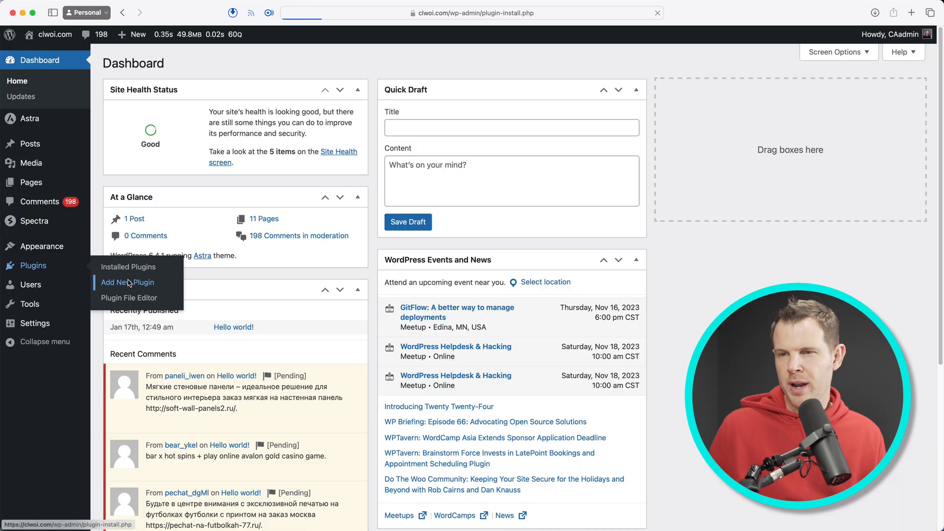
# Upload loginpress-pro-2.5.3.zip via Add New Plugin, install it and activate it.
pyautogui.click(127, 282)
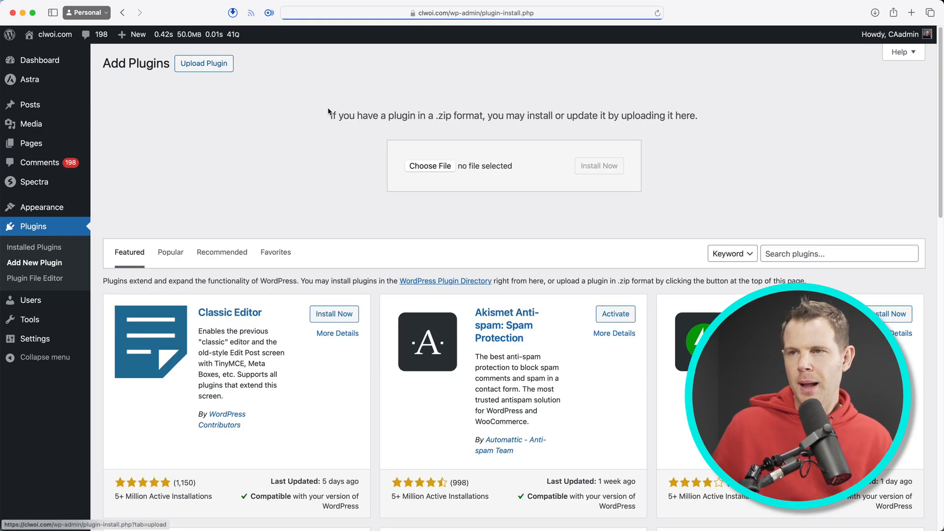
pyautogui.click(430, 166)
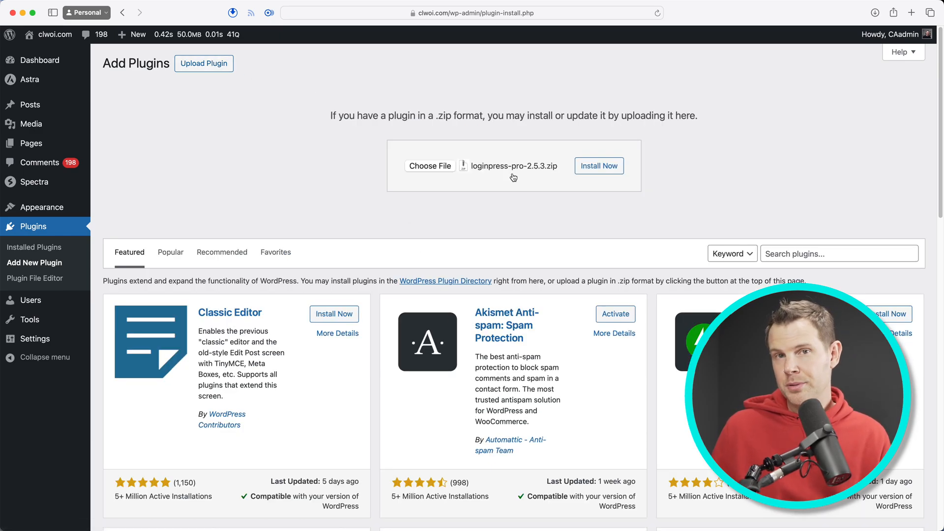
pyautogui.moveTo(513, 179)
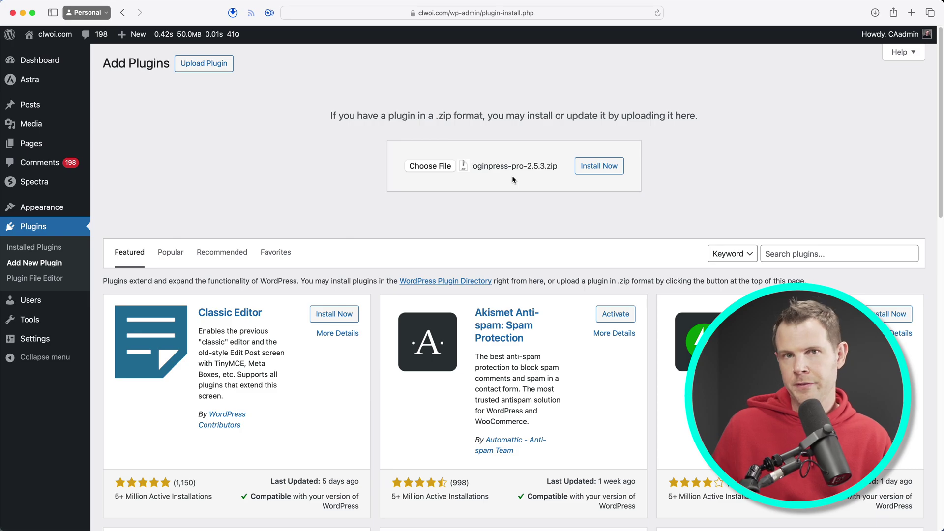
pyautogui.click(599, 165)
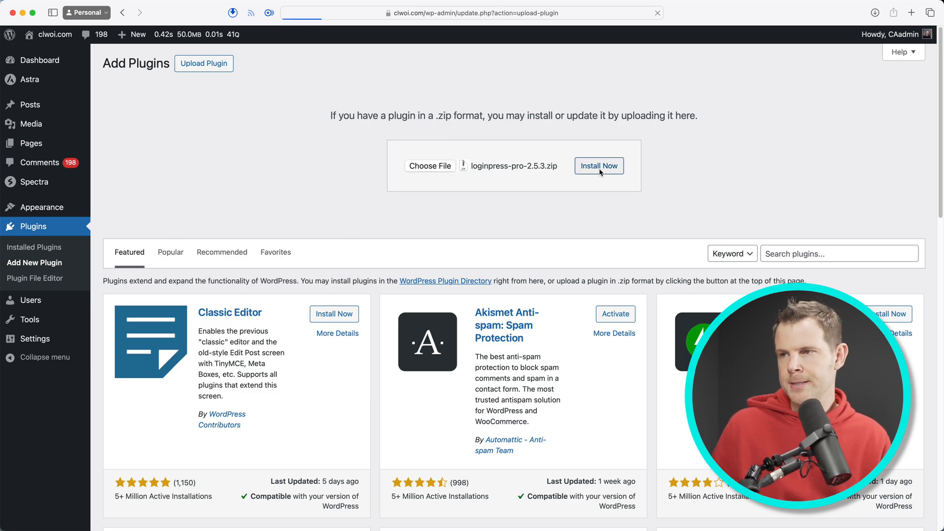
pyautogui.click(599, 165)
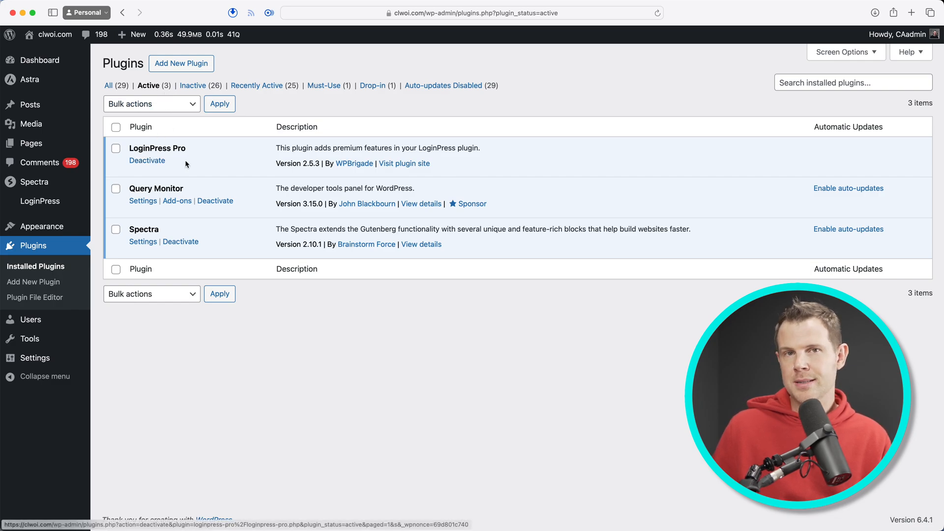
pyautogui.moveTo(39, 201)
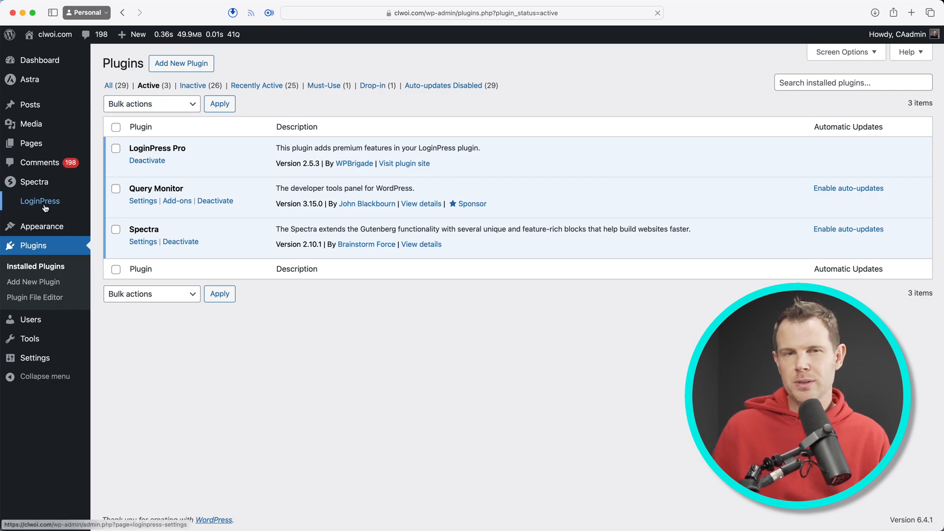
# Go to the LoginPress settings page that prompts installing the free base plugin.
pyautogui.click(39, 201)
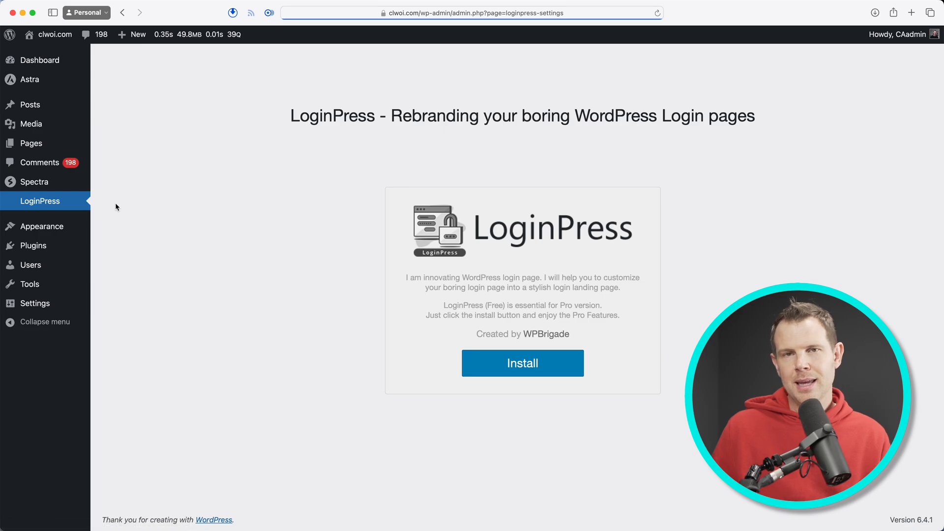
pyautogui.moveTo(178, 207)
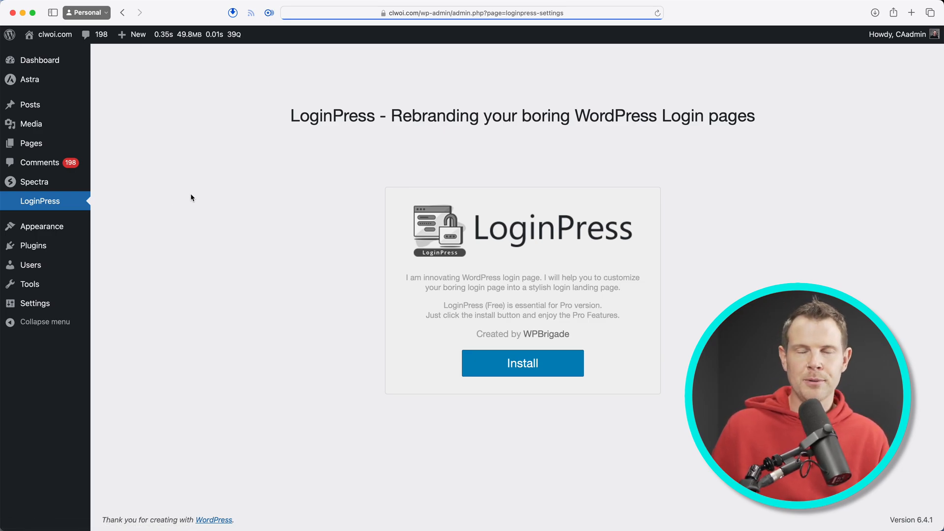
pyautogui.moveTo(227, 205)
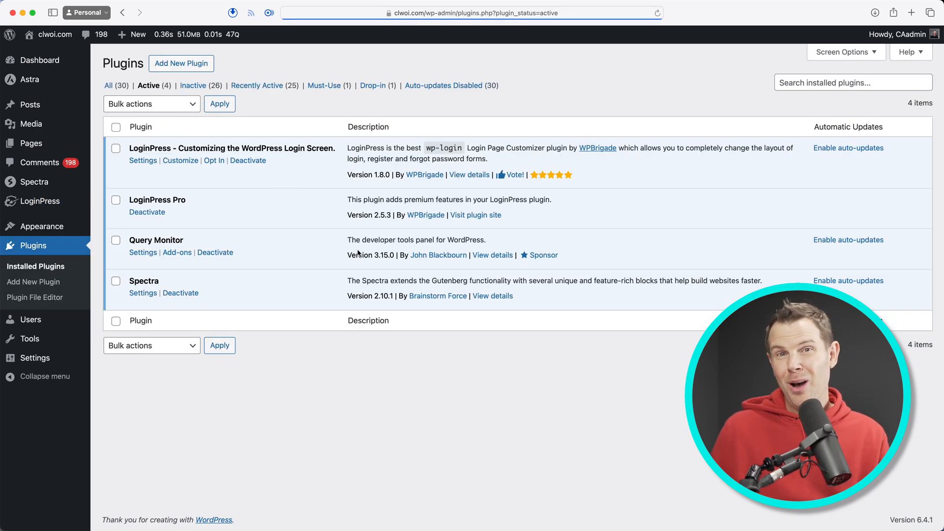
pyautogui.moveTo(363, 247)
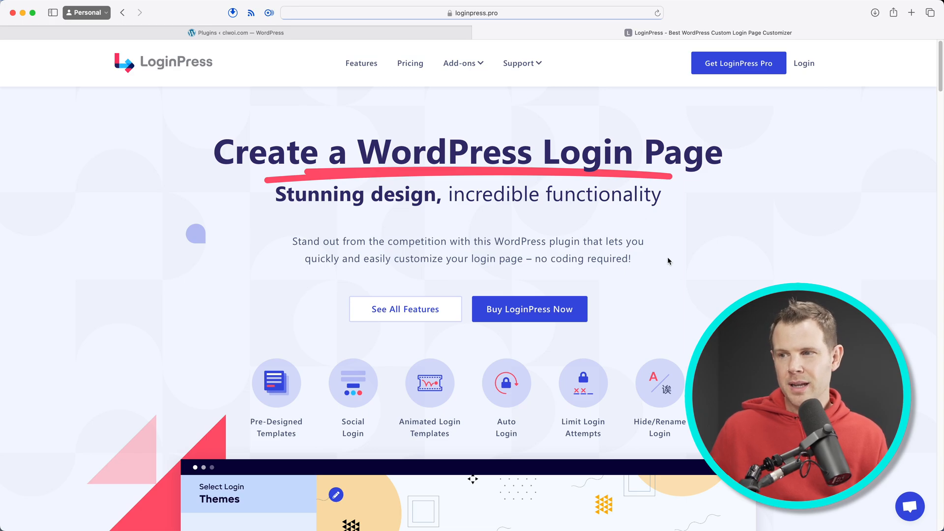
pyautogui.moveTo(546, 442)
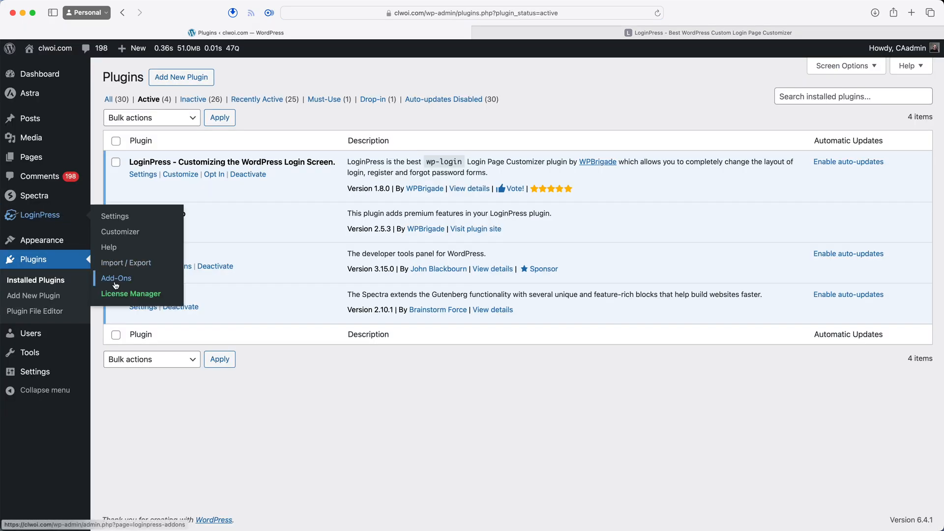
# On LoginPress Add-Ons, switch on Auto Login and Limit Login Attempts.
pyautogui.click(116, 277)
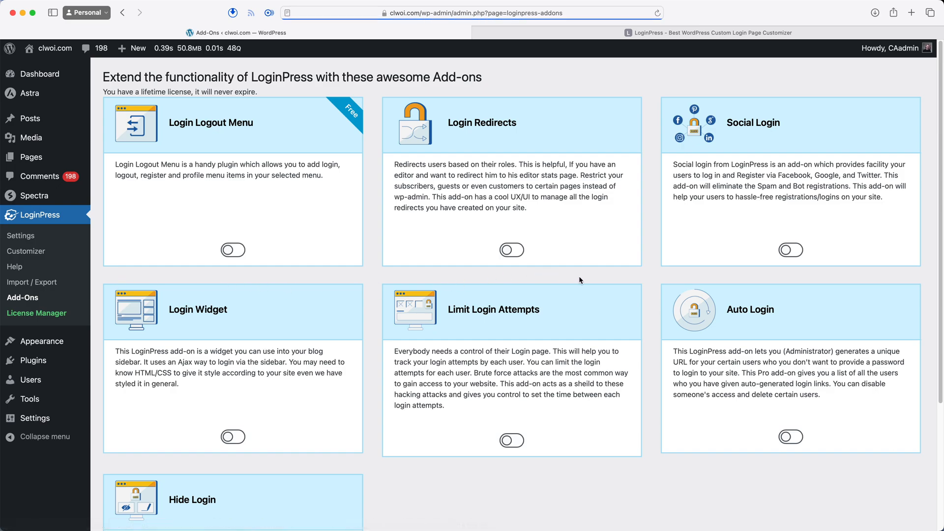
pyautogui.click(789, 437)
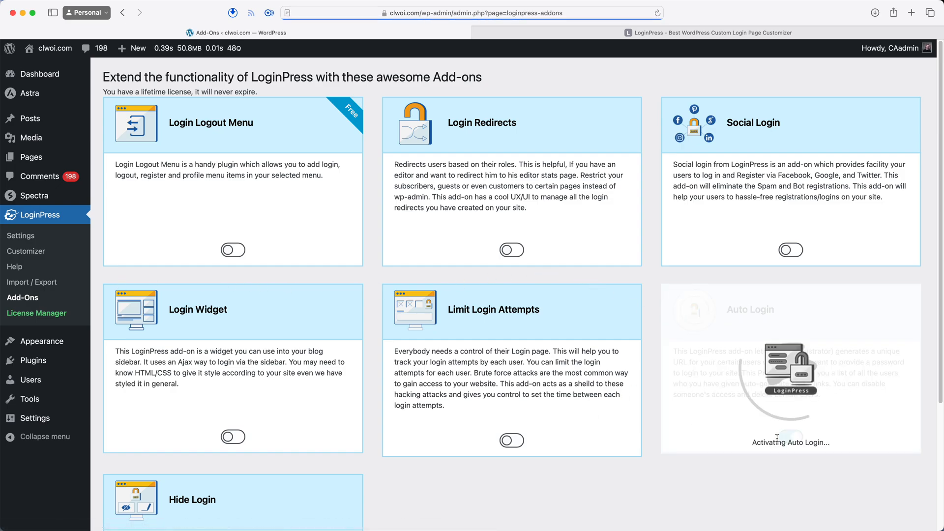
pyautogui.click(511, 440)
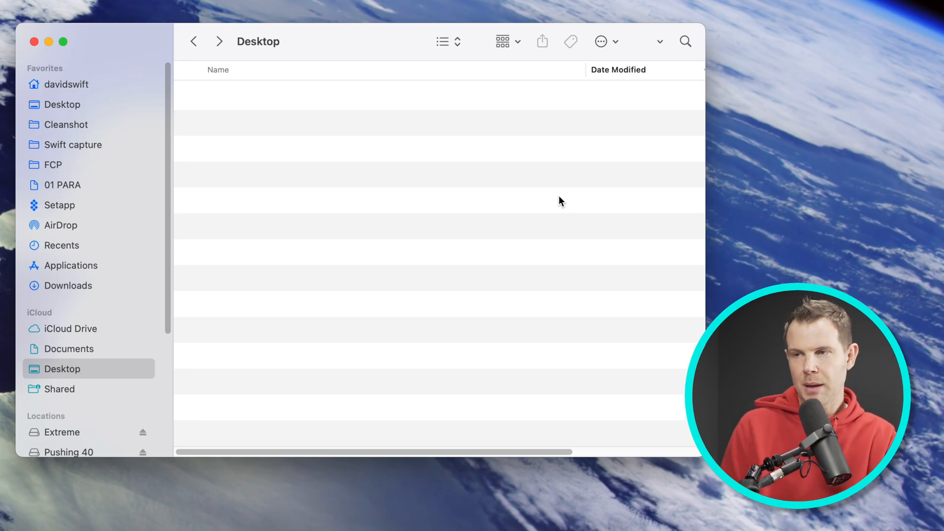
# Create a Desktop folder named Custom Footer Message and go into it.
pyautogui.press('cmd+shift+n')
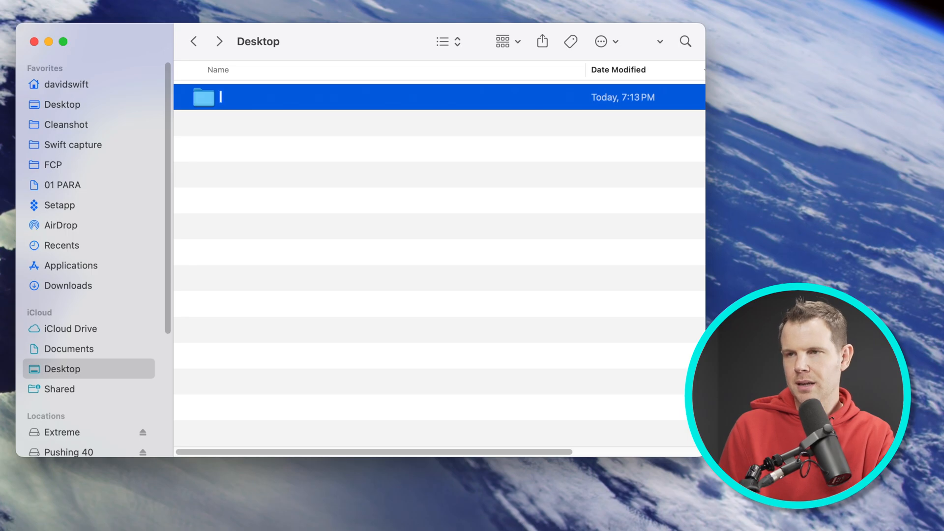
pyautogui.write('Custom Footer Messa')
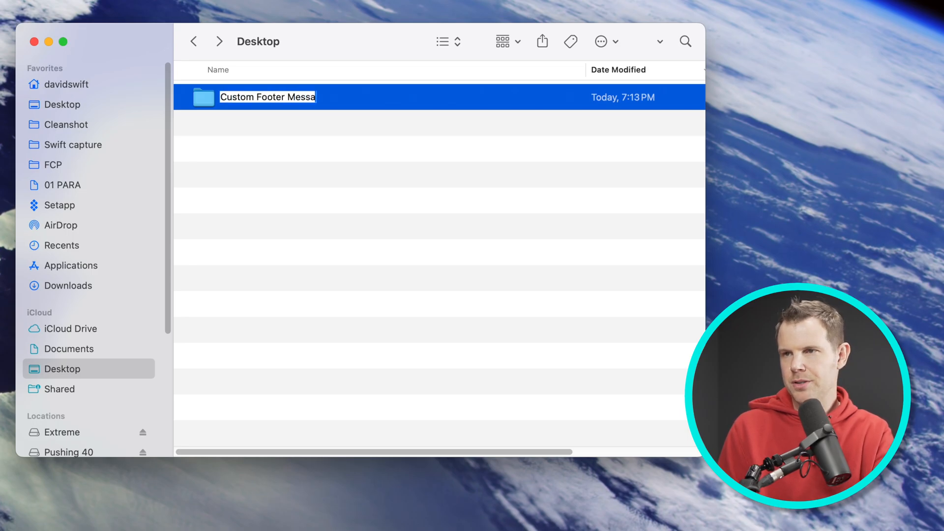
pyautogui.press('Return')
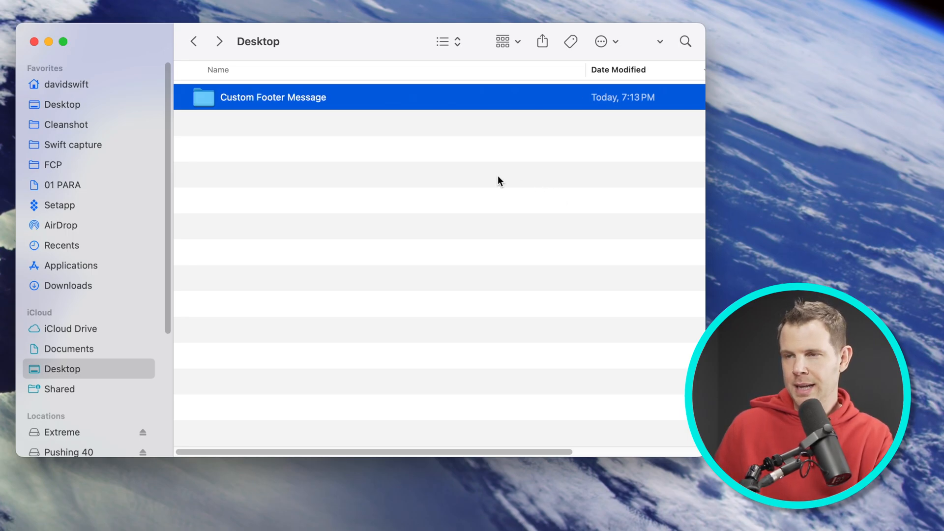
pyautogui.doubleClick(273, 97)
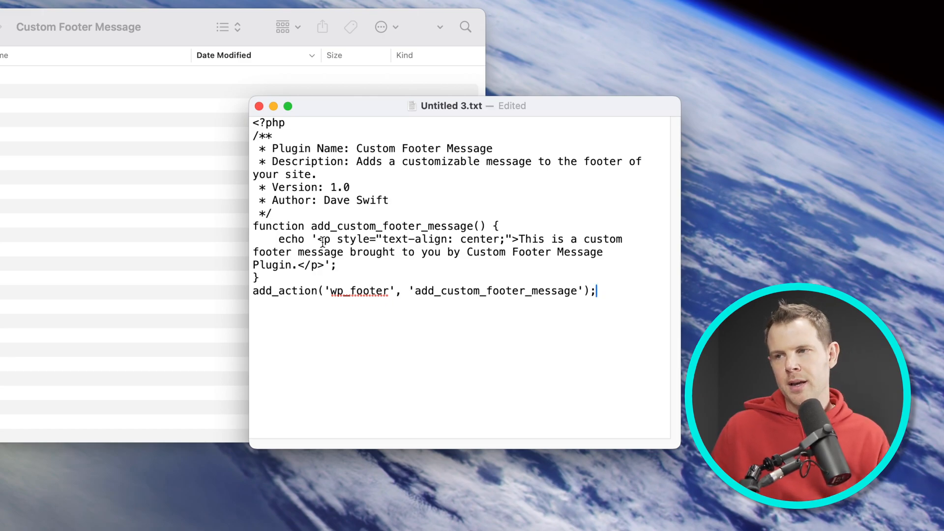
pyautogui.moveTo(358, 211)
pyautogui.write('custom-footer-')
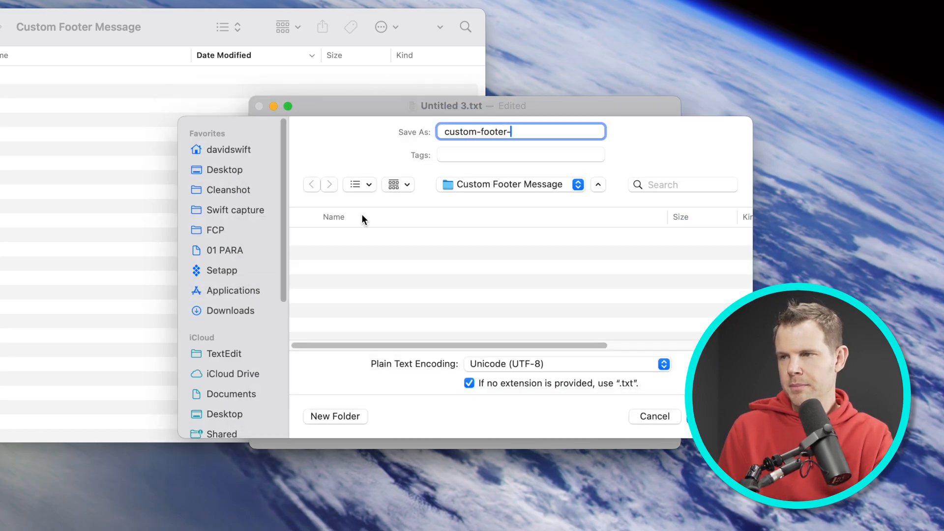
# Save the plugin code as custom-footer-message.php in the Custom Footer Message folder.
pyautogui.write('message.php')
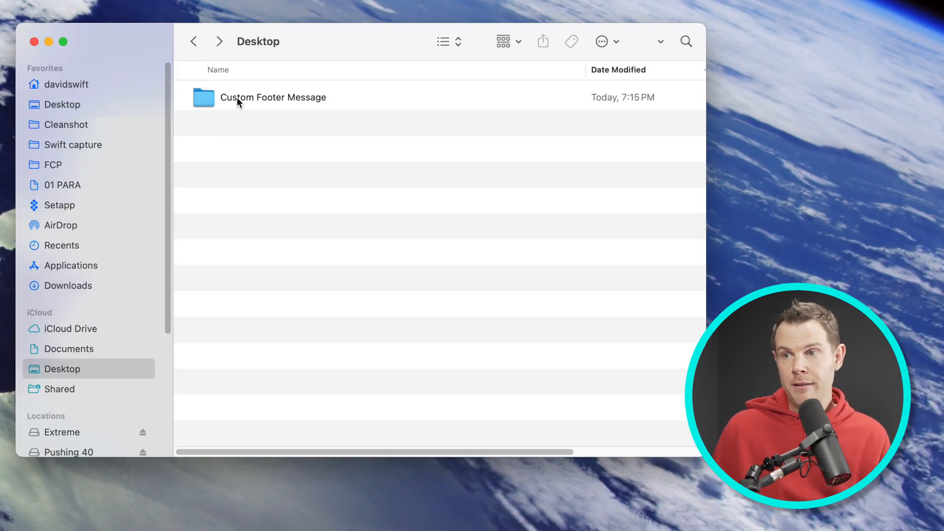
# Confirm the PHP file is inside Custom Footer Message, then compress the folder to a zip.
pyautogui.doubleClick(272, 97)
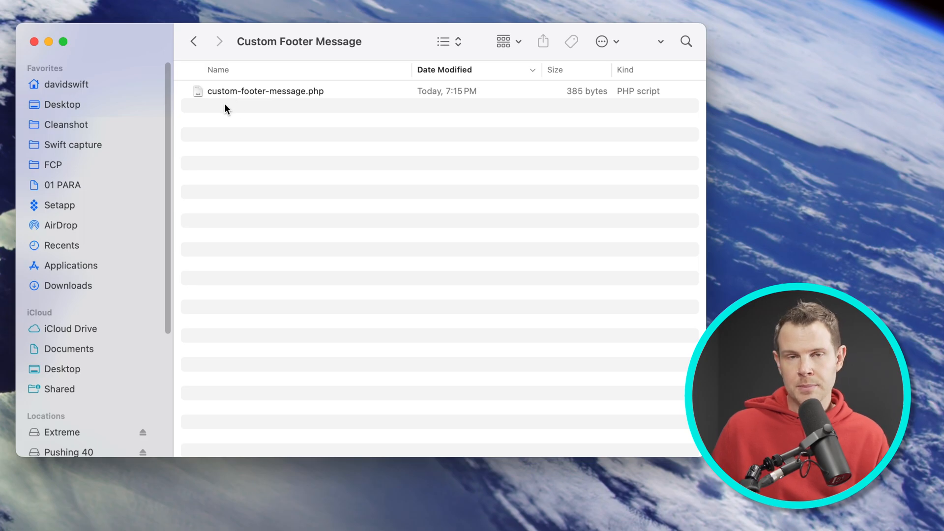
pyautogui.click(192, 41)
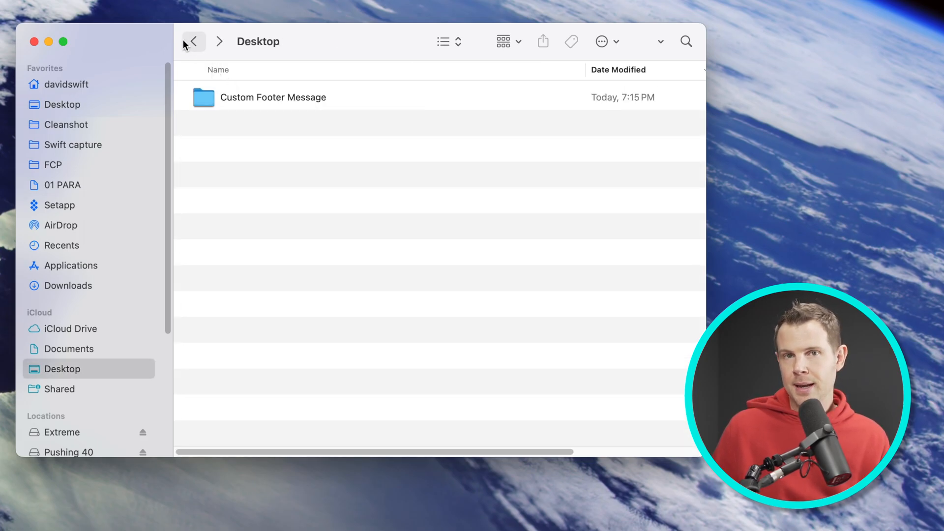
pyautogui.rightClick(272, 97)
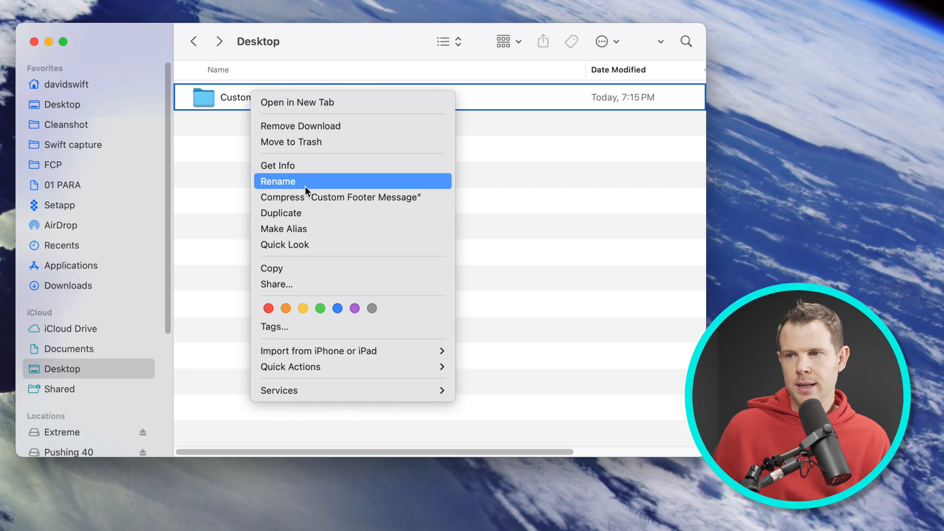
pyautogui.click(340, 196)
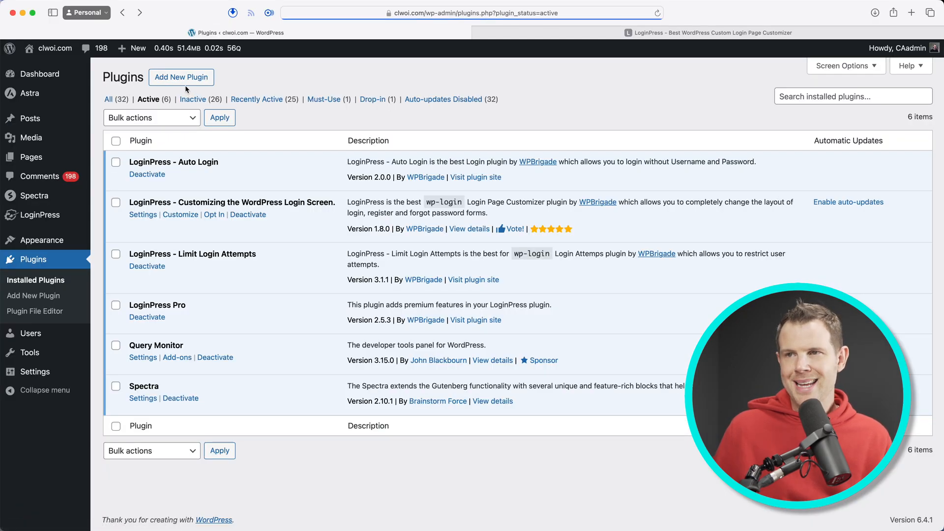
# Upload the Custom Footer Message zip on Add New Plugin and install it.
pyautogui.click(180, 76)
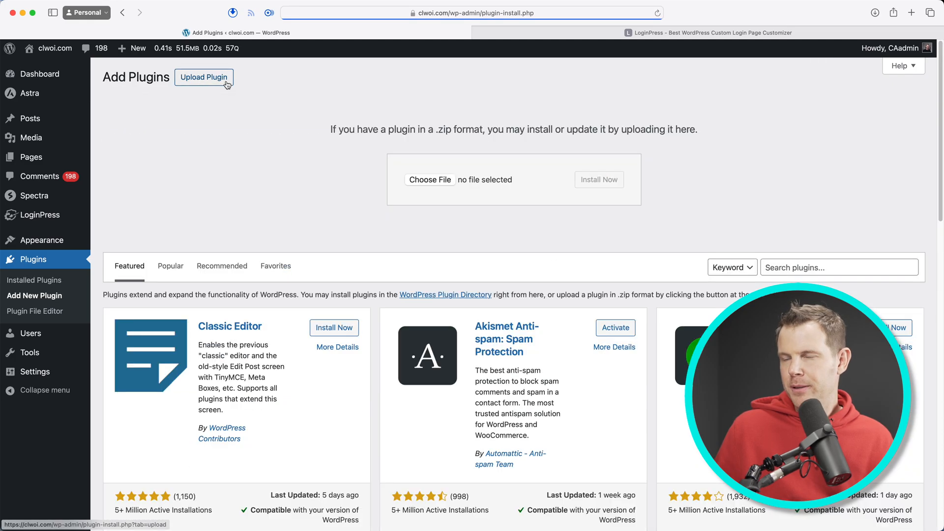
pyautogui.click(429, 179)
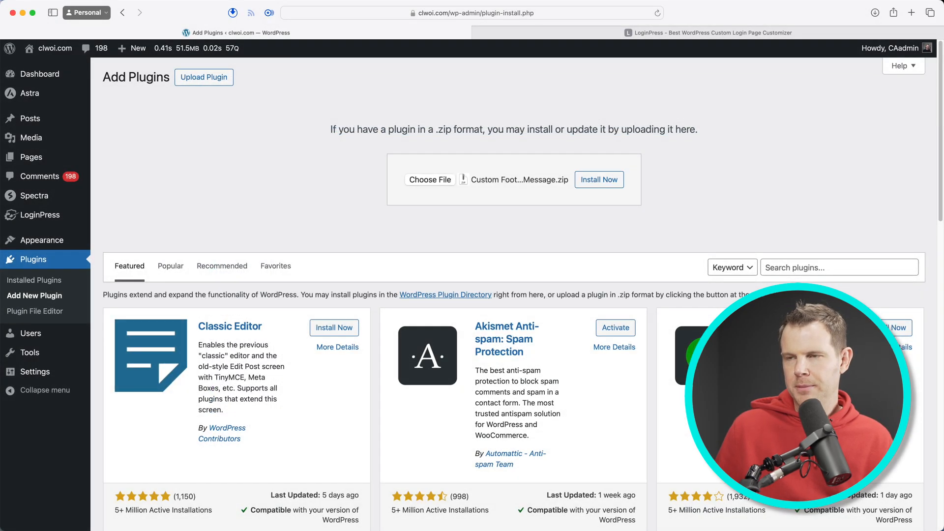
pyautogui.click(598, 179)
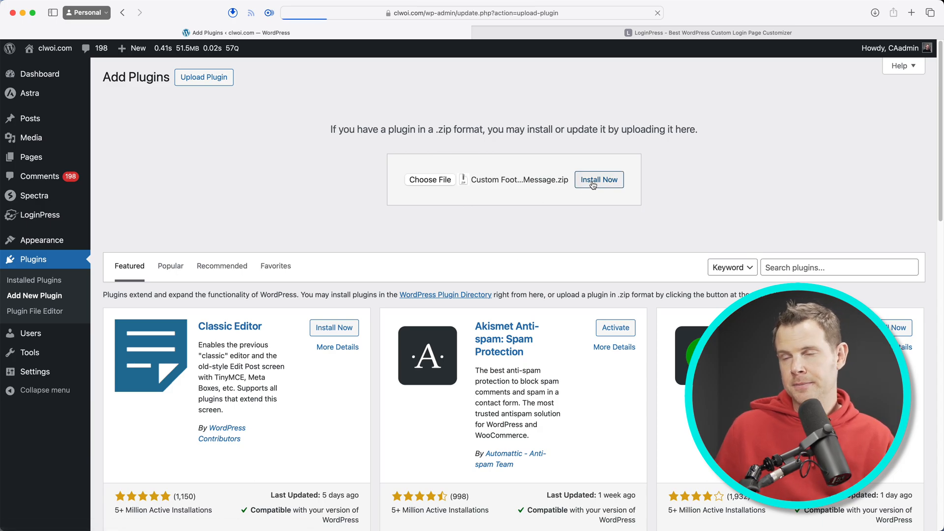
pyautogui.click(599, 179)
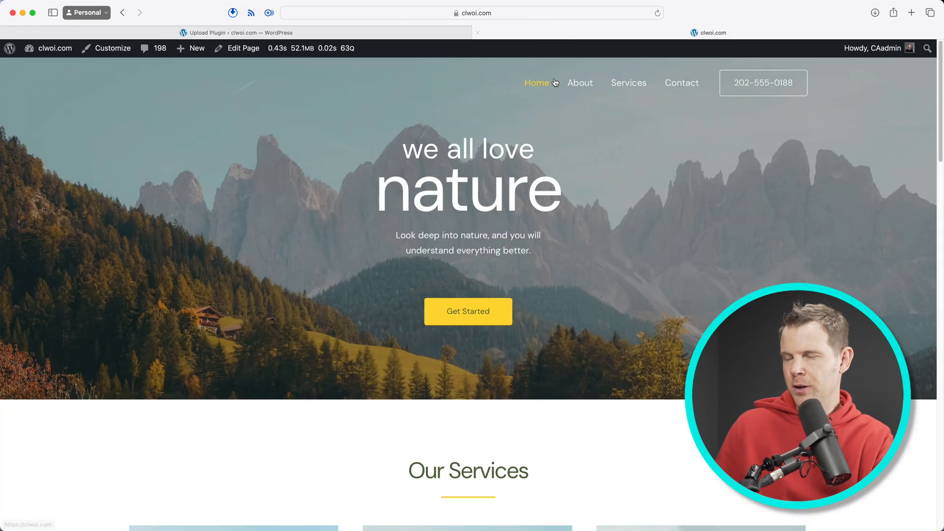
# Scroll to the bottom of the live homepage to see the custom footer message.
pyautogui.scroll(-3)
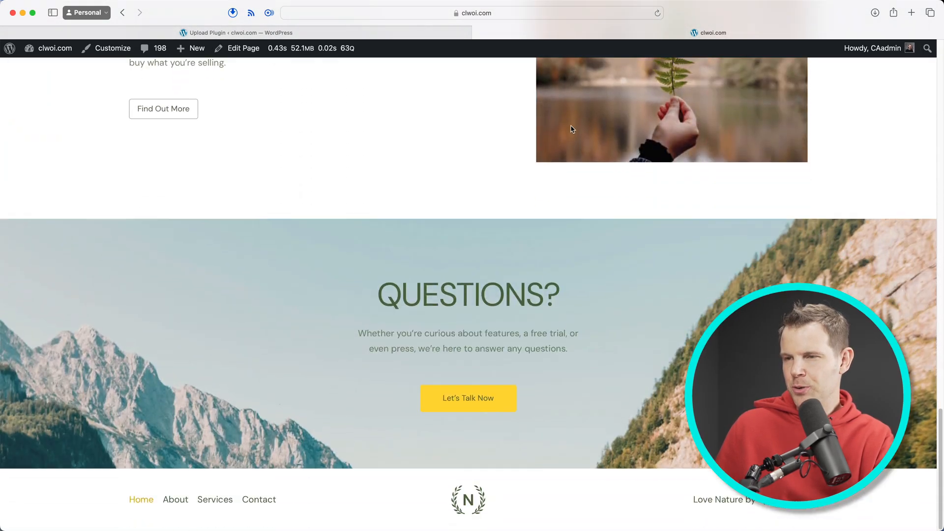
pyautogui.moveTo(306, 527)
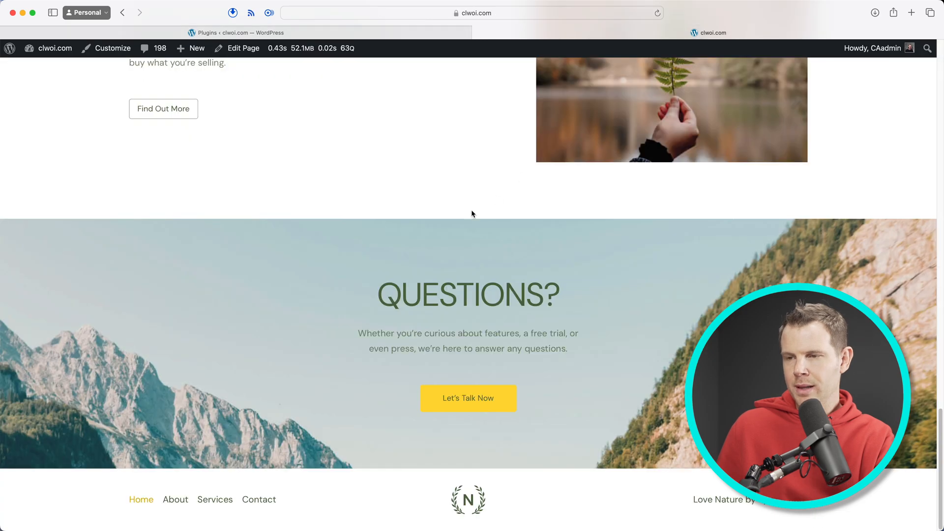
pyautogui.scroll(-3)
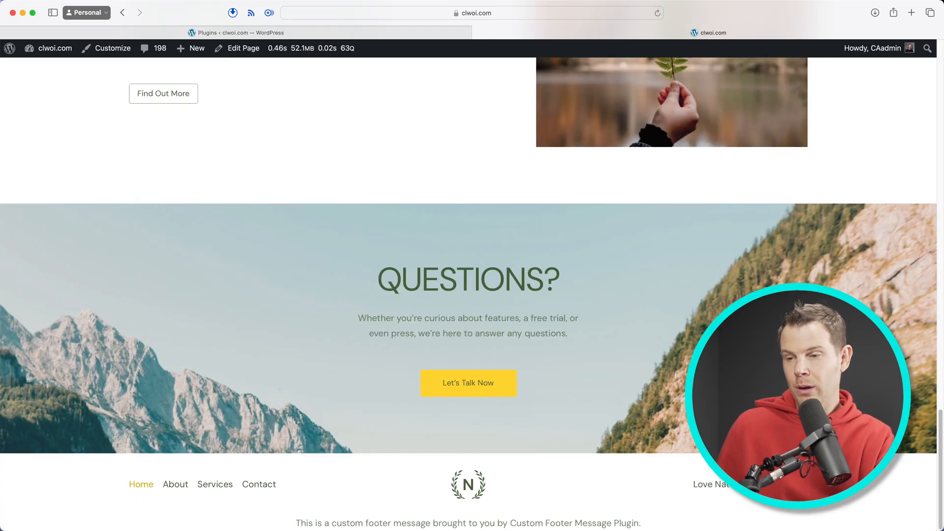
pyautogui.scroll(-3)
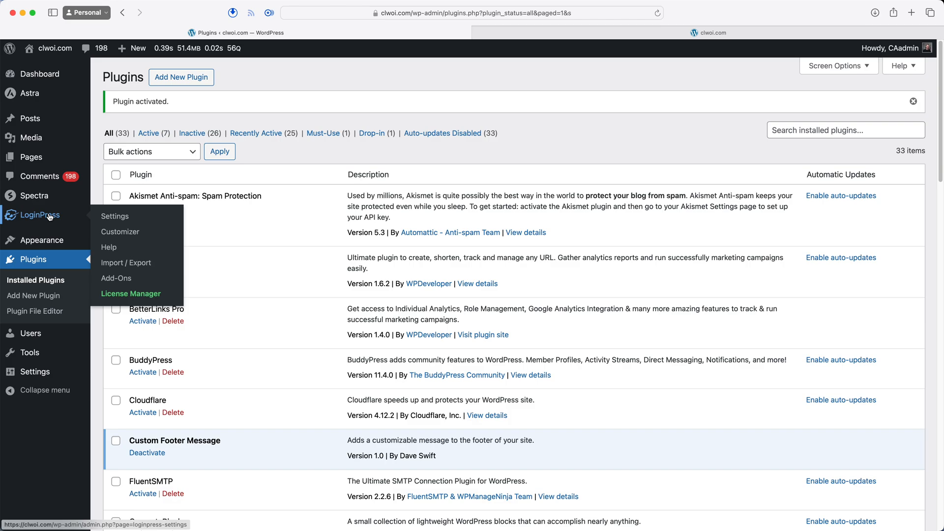
# Review LoginPress Add-Ons showing Auto Login and Limit Login Attempts enabled.
pyautogui.click(116, 277)
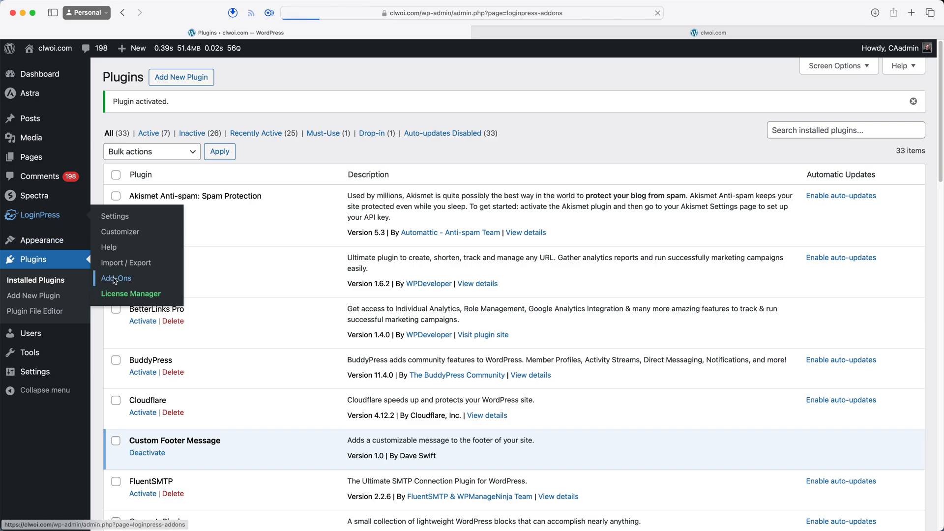
pyautogui.click(116, 277)
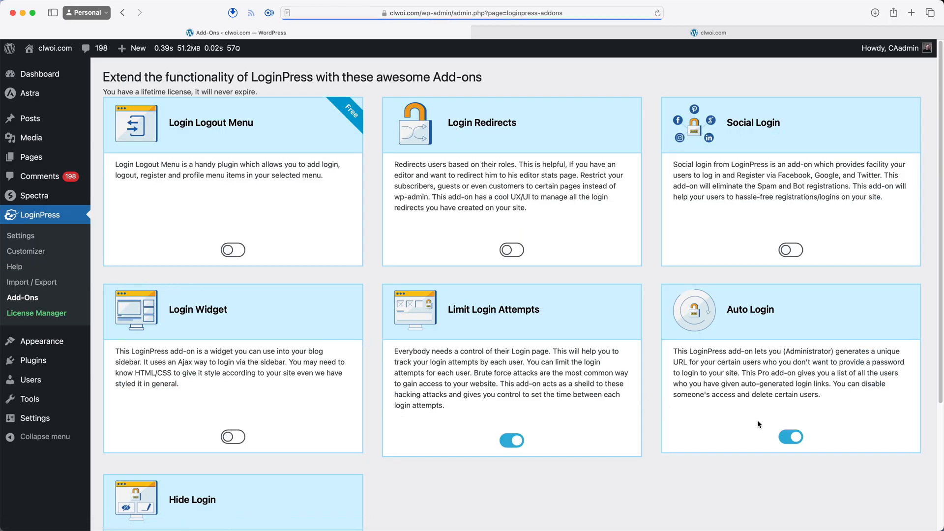
pyautogui.moveTo(721, 288)
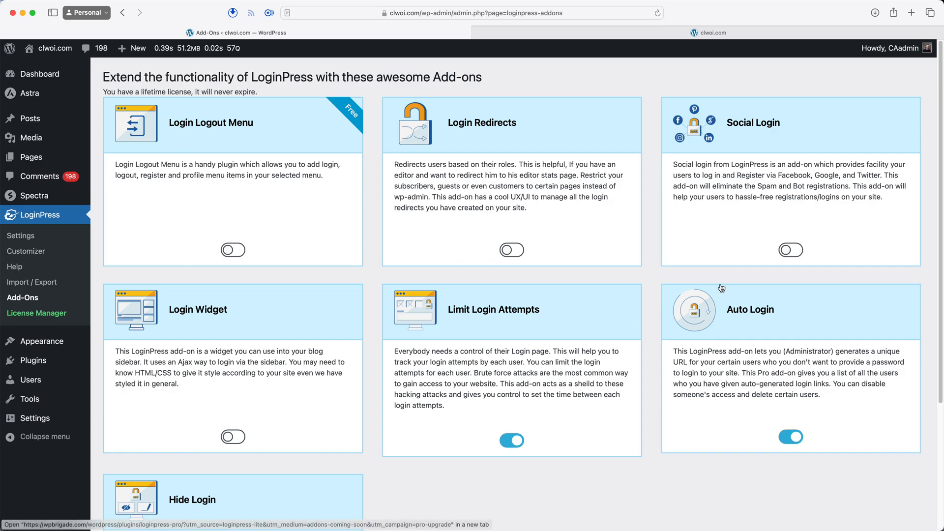
pyautogui.moveTo(778, 146)
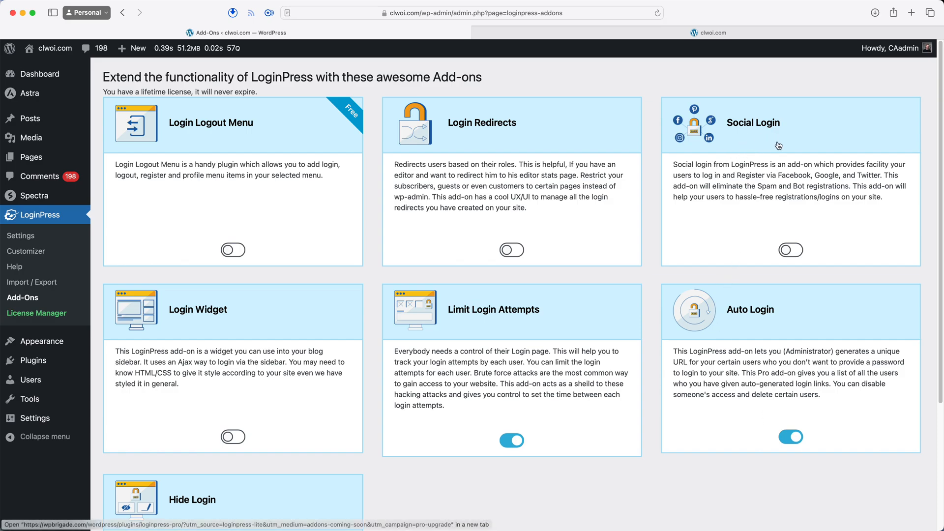
pyautogui.moveTo(765, 154)
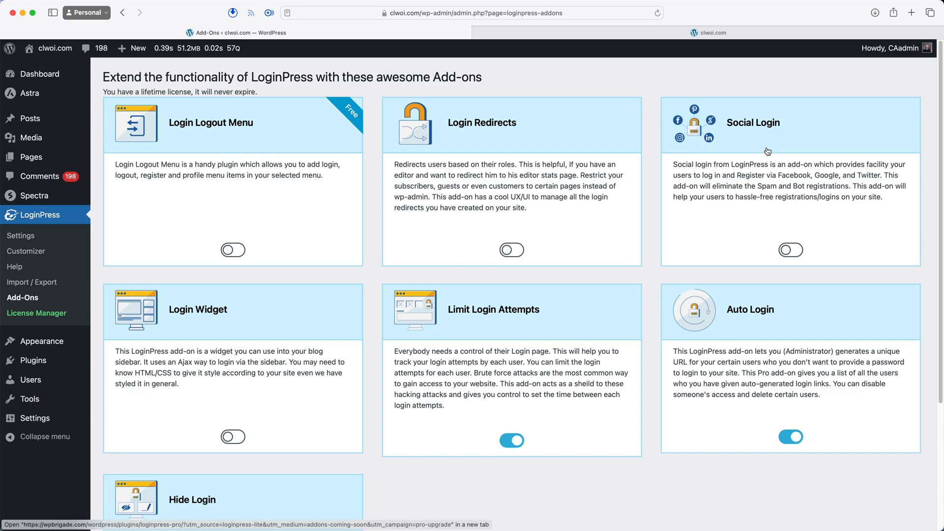
pyautogui.moveTo(784, 187)
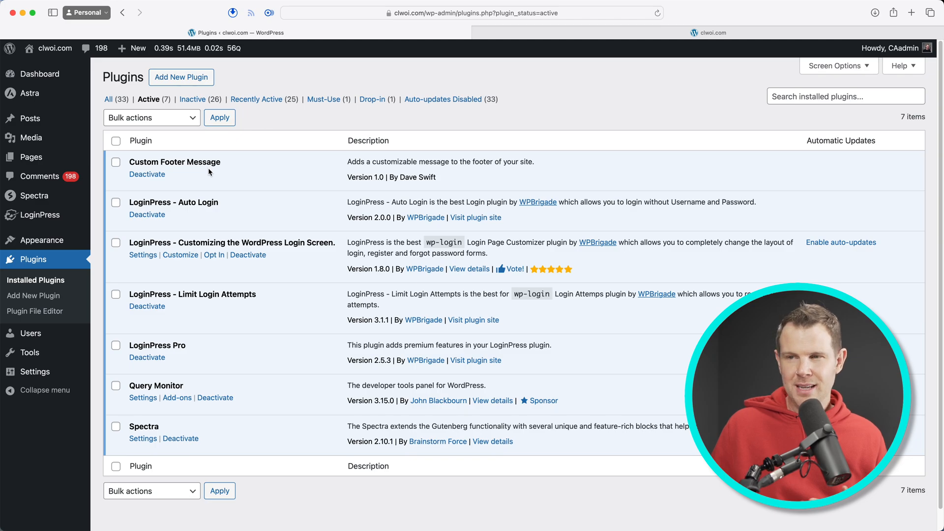
pyautogui.moveTo(216, 176)
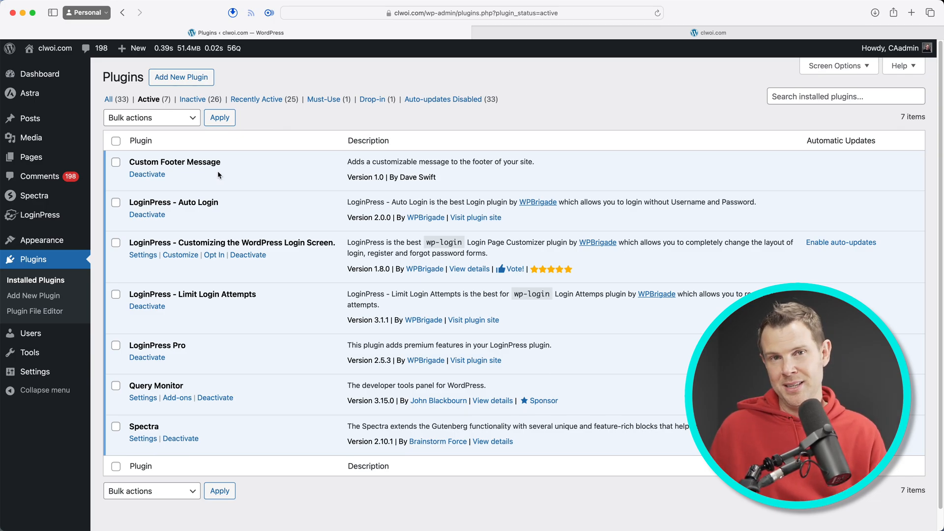
pyautogui.moveTo(277, 141)
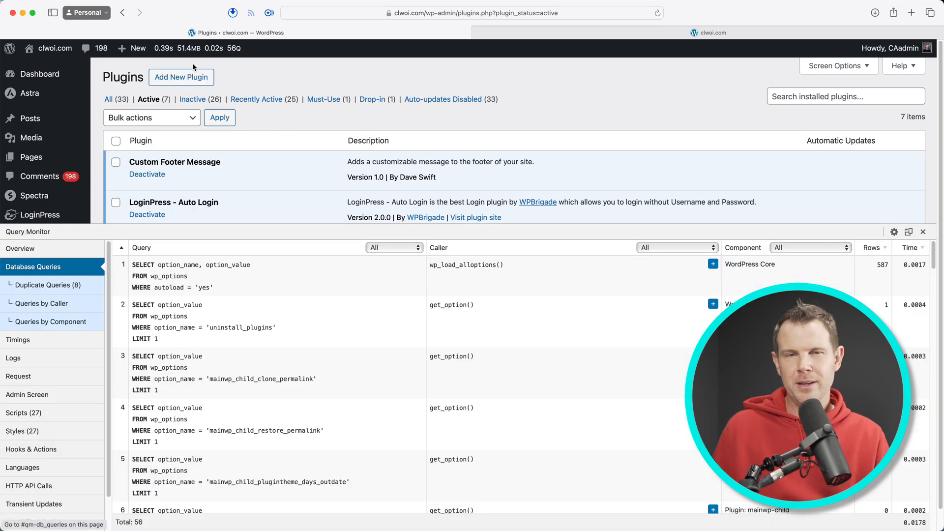
# View Query Monitor's overview with 51.4 MB peak memory, then list all plugins again.
pyautogui.click(20, 249)
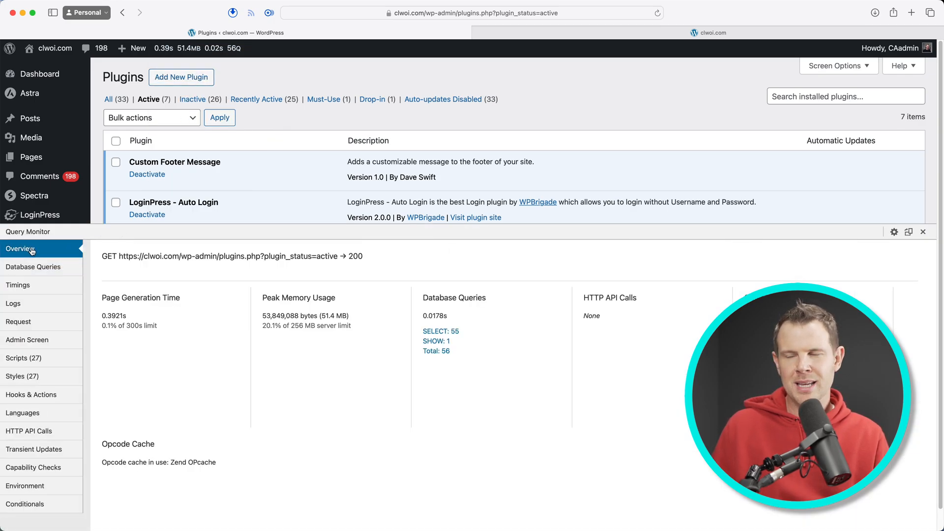
pyautogui.moveTo(262, 341)
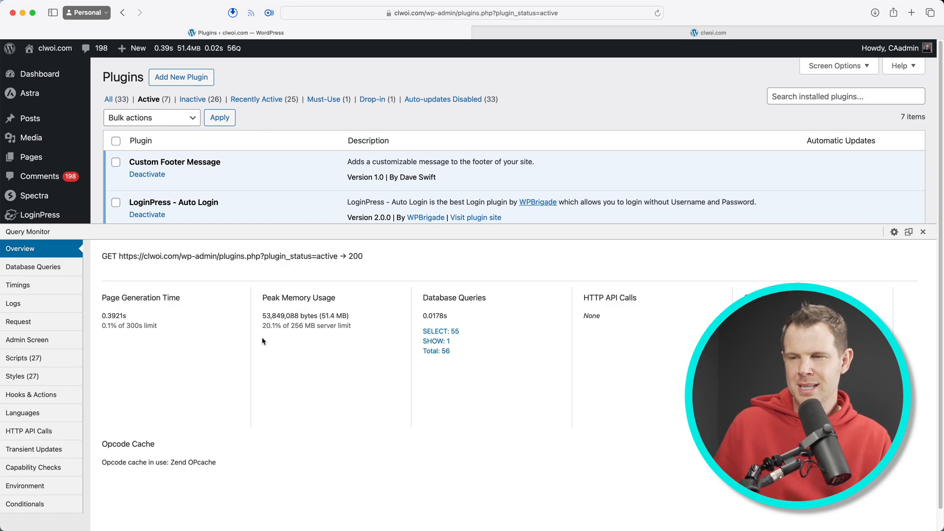
pyautogui.moveTo(313, 338)
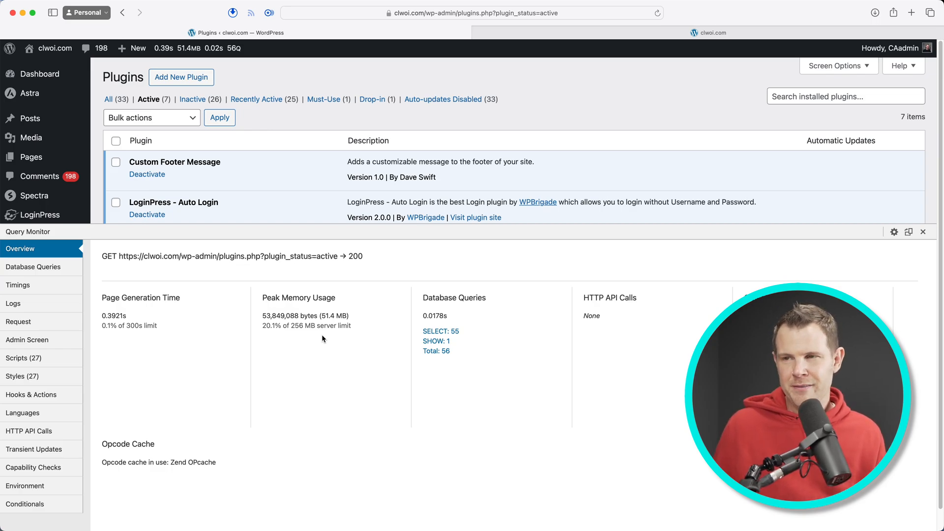
pyautogui.click(108, 99)
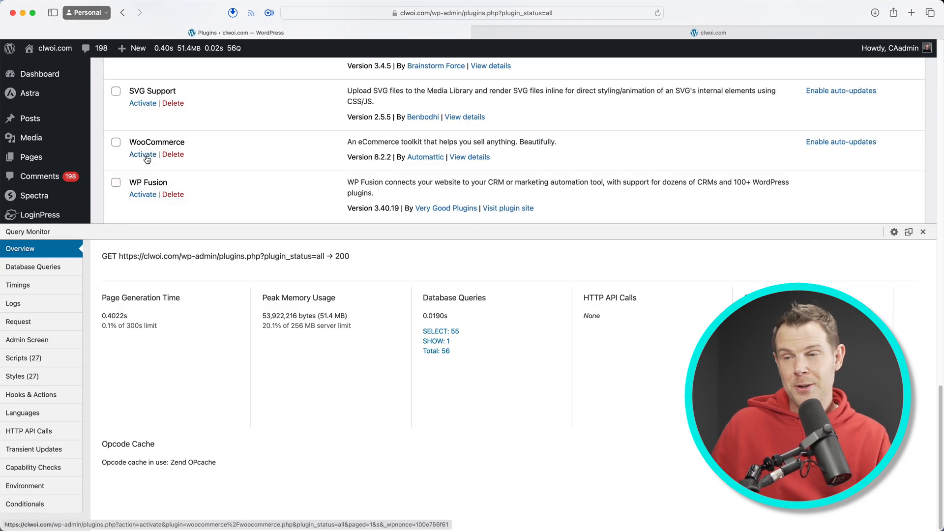
# Activate WooCommerce, raising Query Monitor's peak memory to 79.3 MB with 141 queries.
pyautogui.click(143, 154)
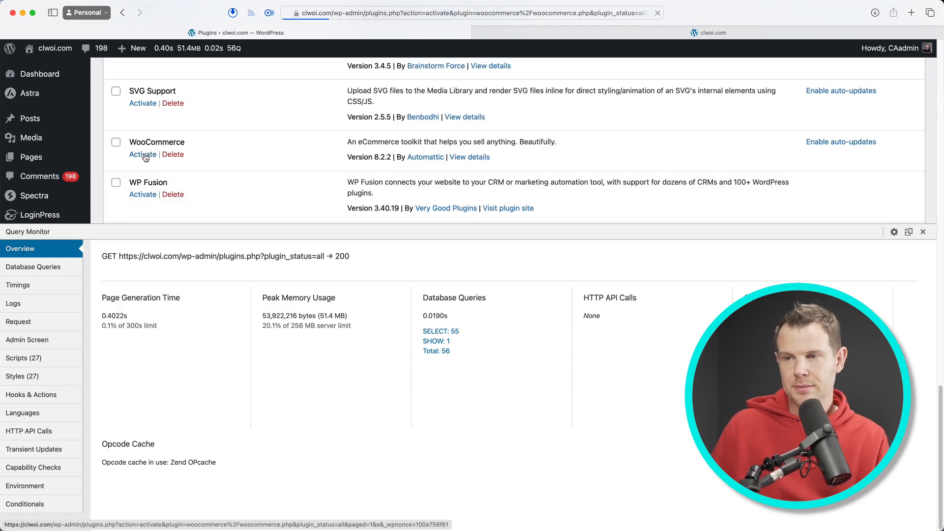
pyautogui.click(141, 154)
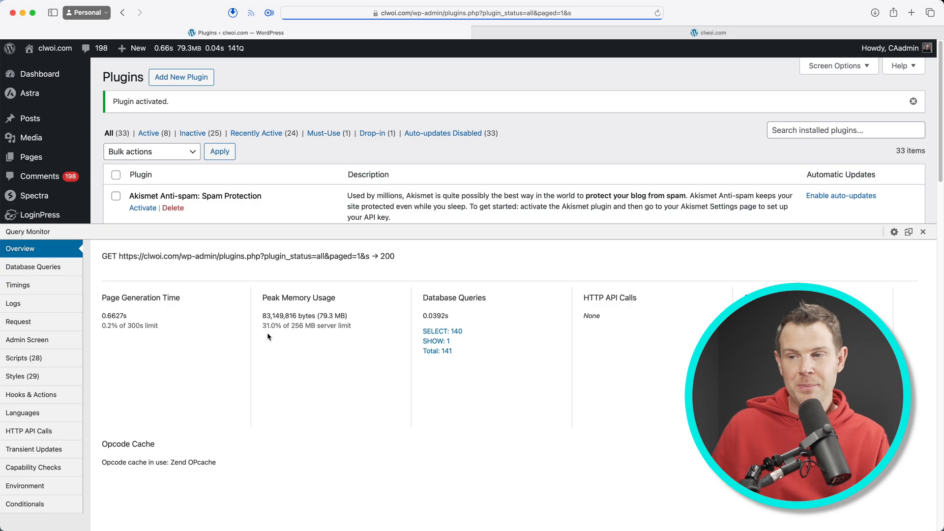
pyautogui.moveTo(272, 338)
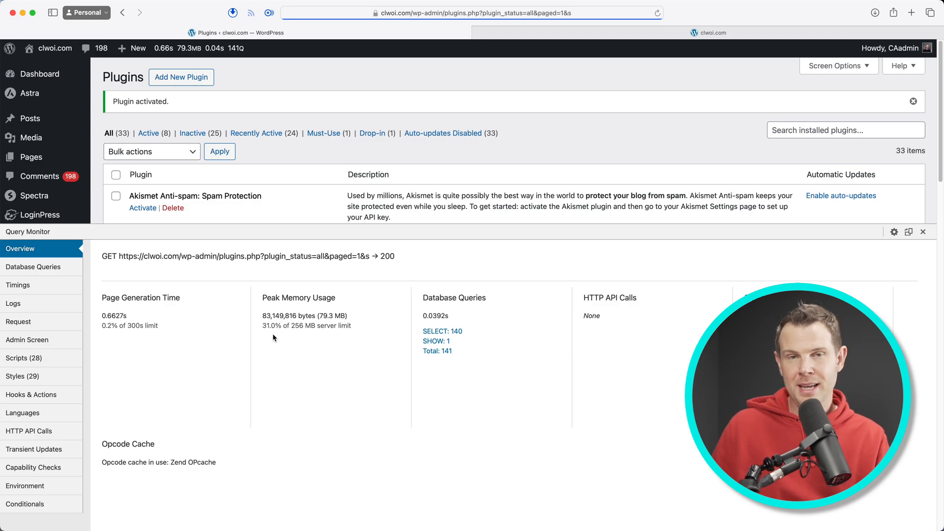
pyautogui.moveTo(288, 337)
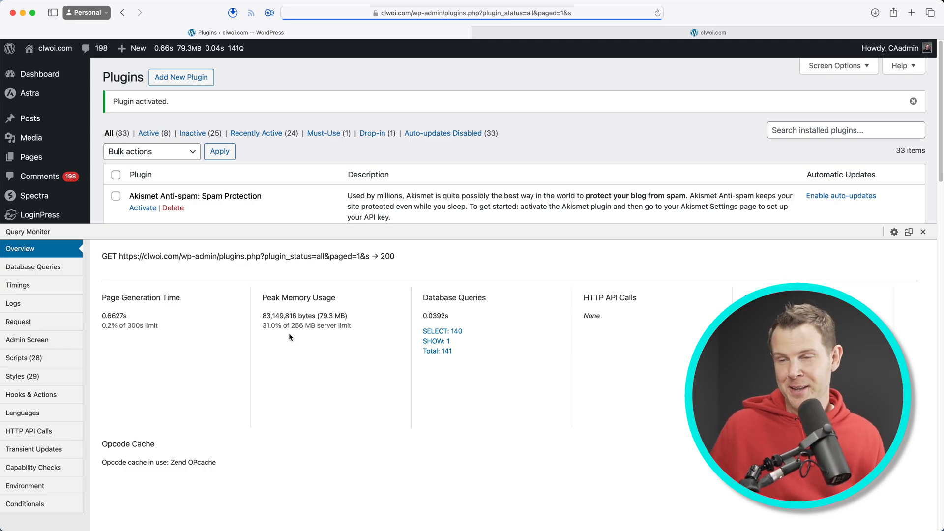
pyautogui.moveTo(278, 336)
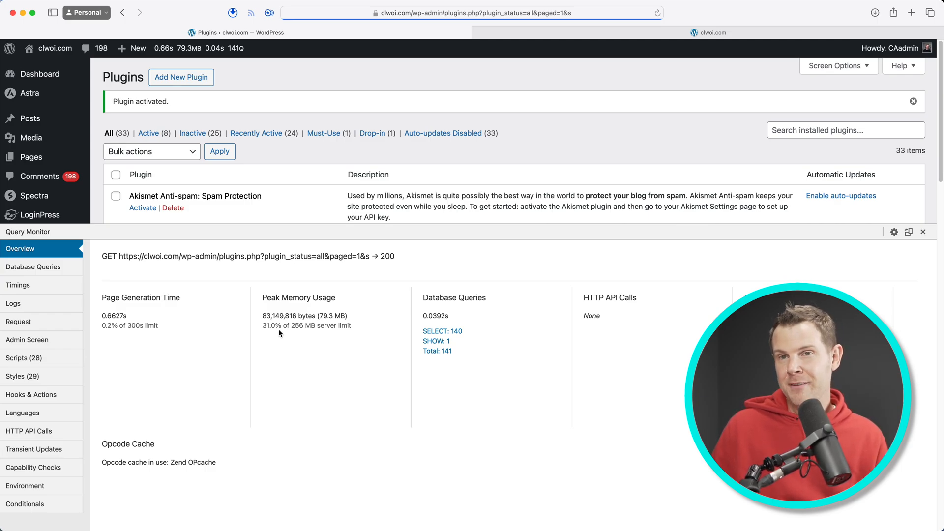
# Activate LearnDash LMS, opening its setup wizard with peak memory at 107.0 MB.
pyautogui.scroll(-3)
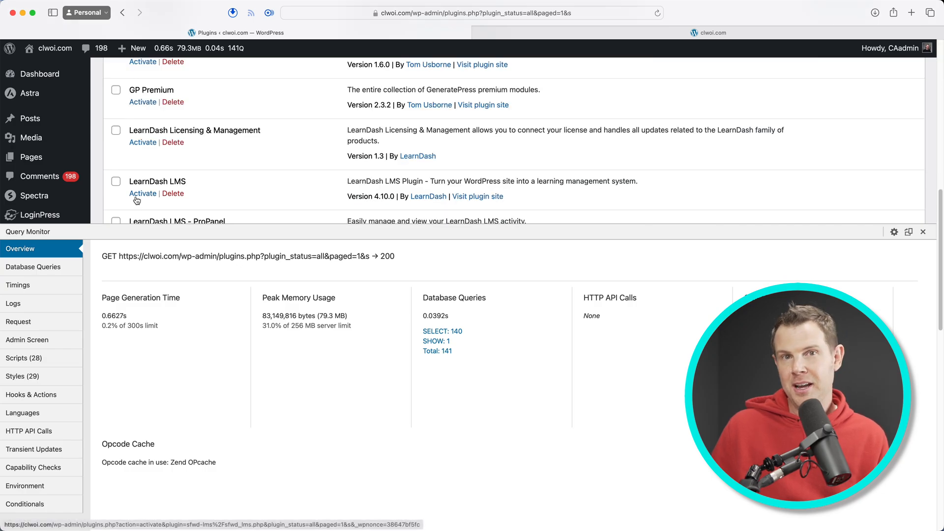
pyautogui.click(143, 194)
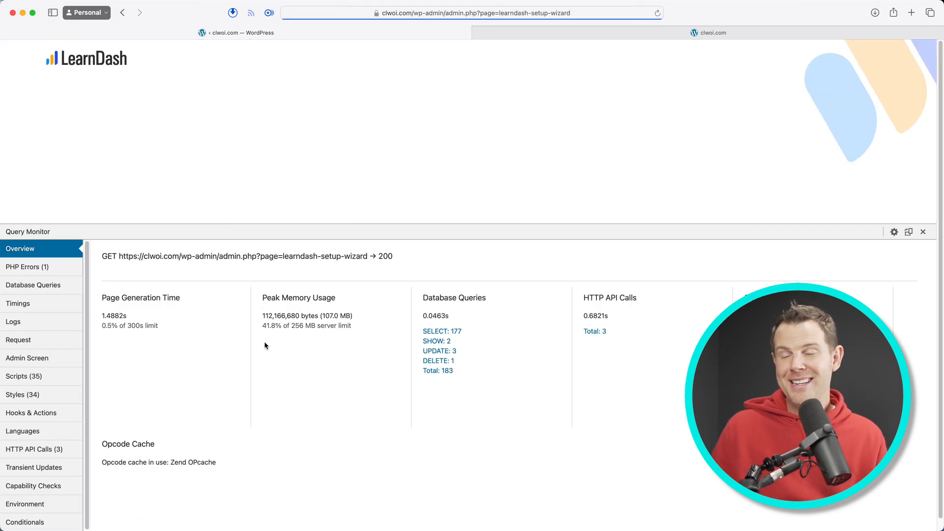